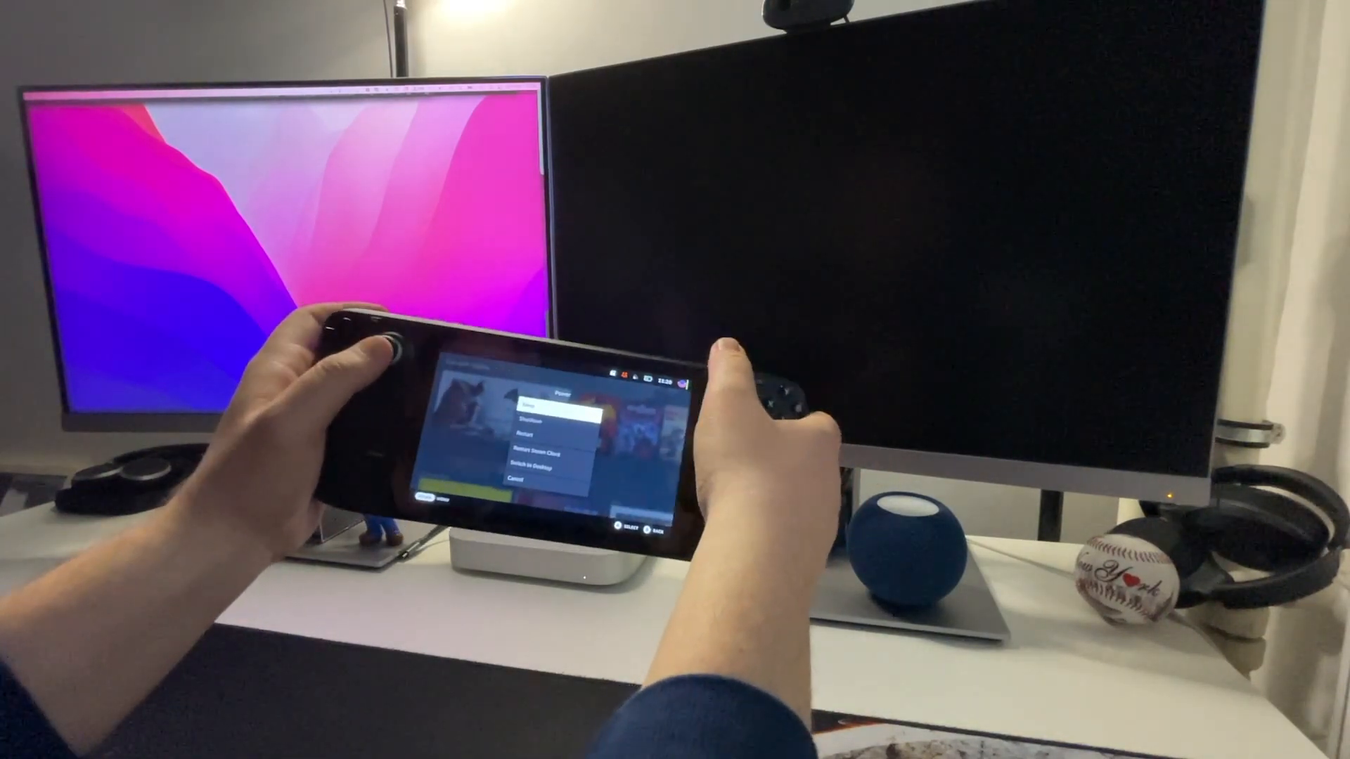
- Switch the Steam Deck to desktop mode from the power menu
left_click(534, 467)
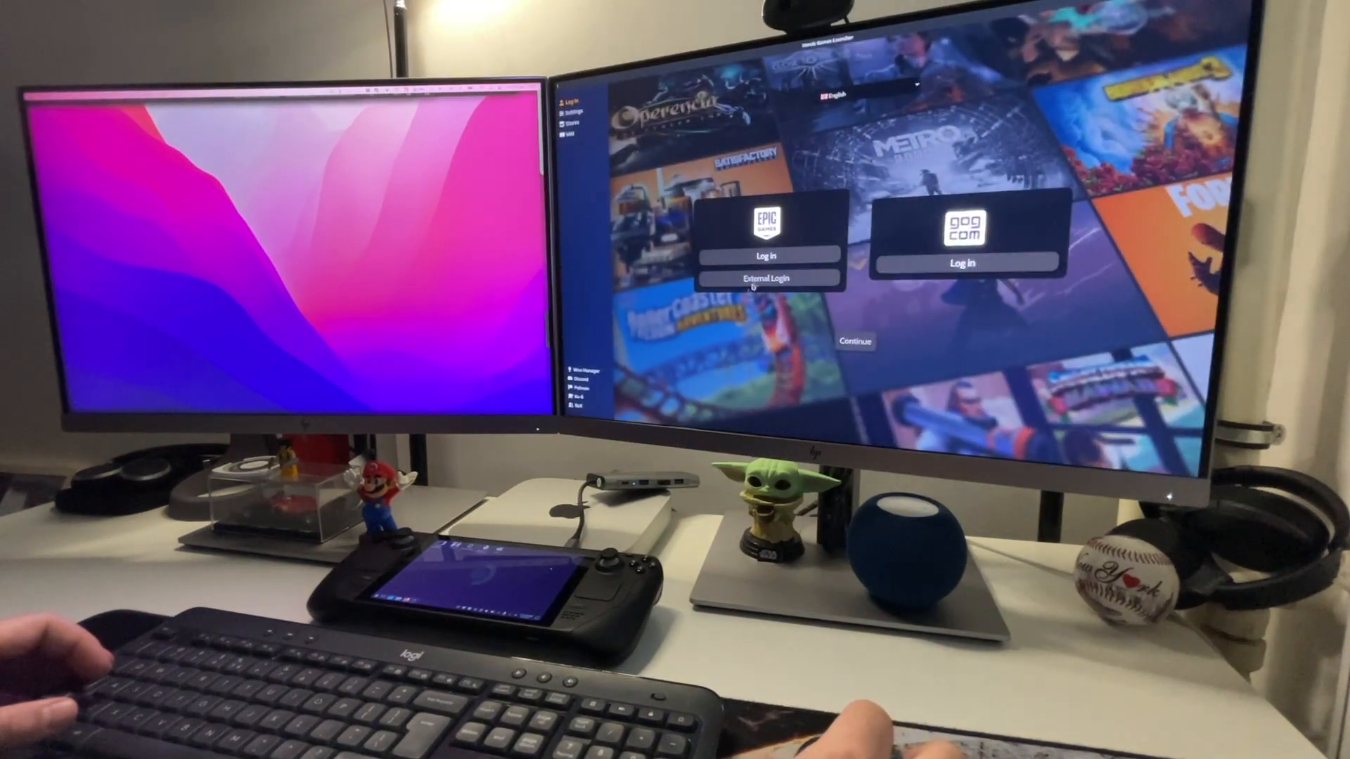
- Sign in with an Epic Games account and scroll through the Epic store's sale and free games
left_click(763, 278)
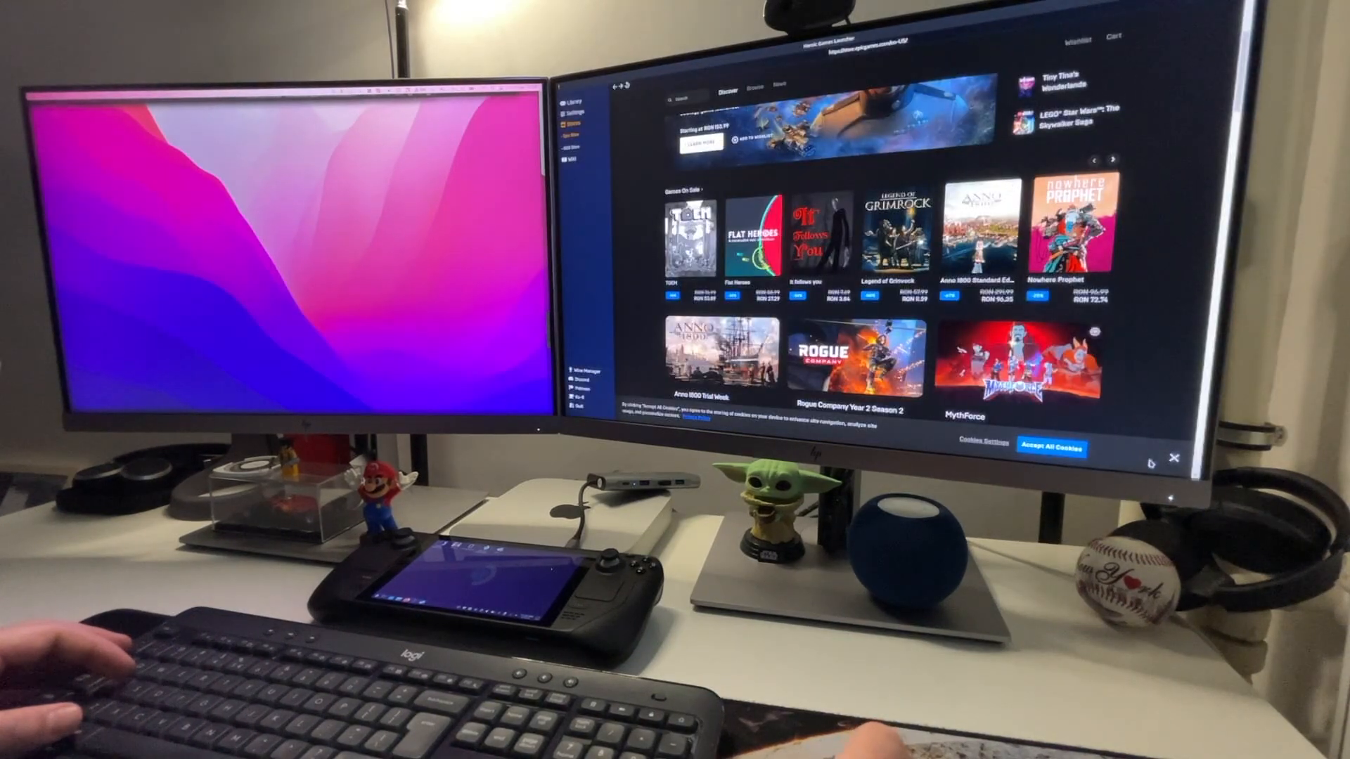
scroll("down", 3)
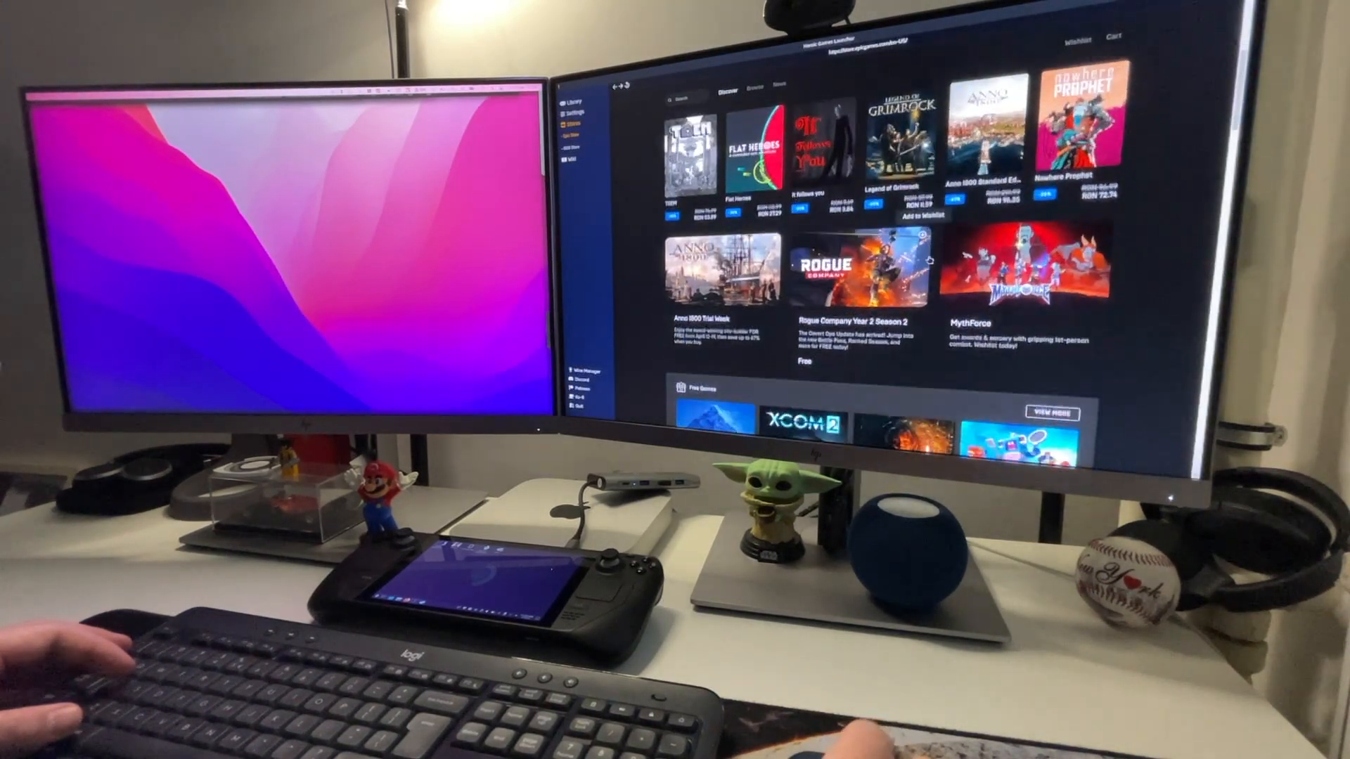
scroll("down", 3)
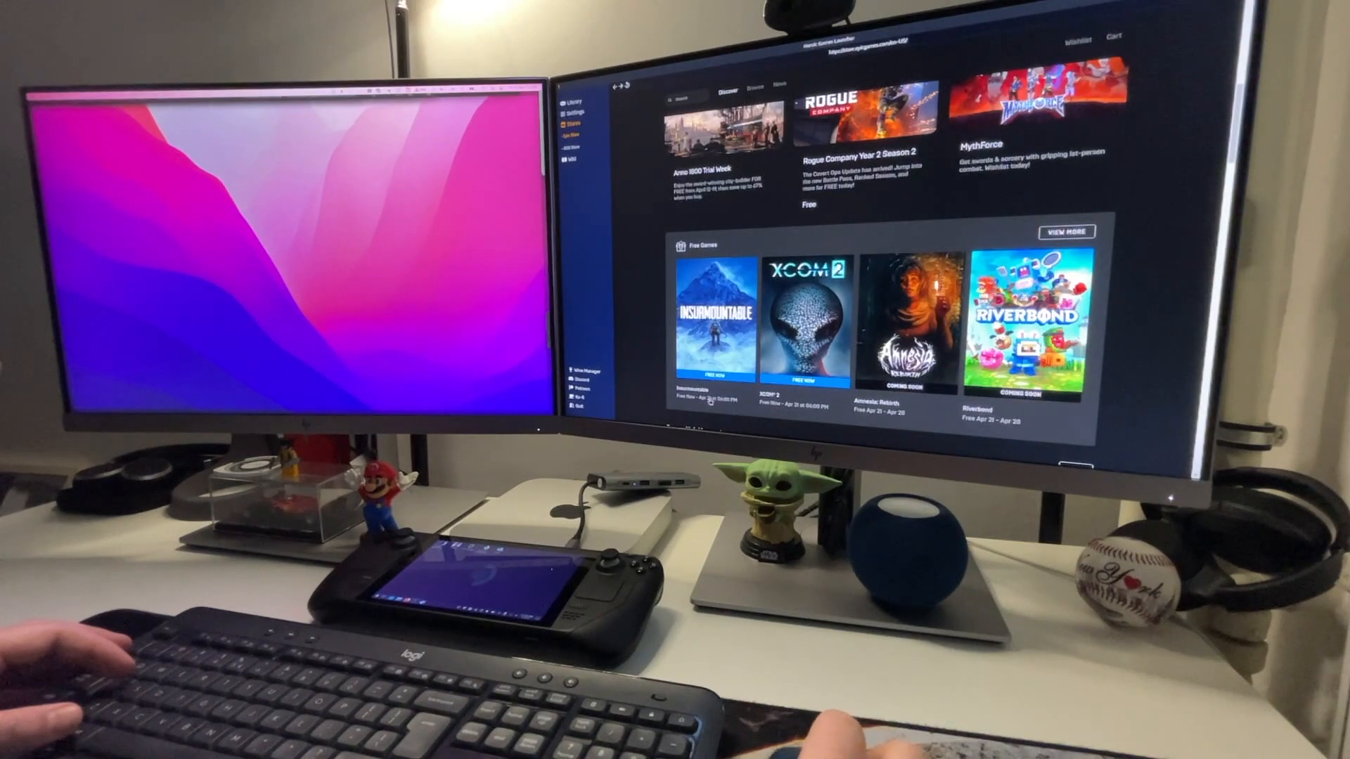
scroll("down", 3)
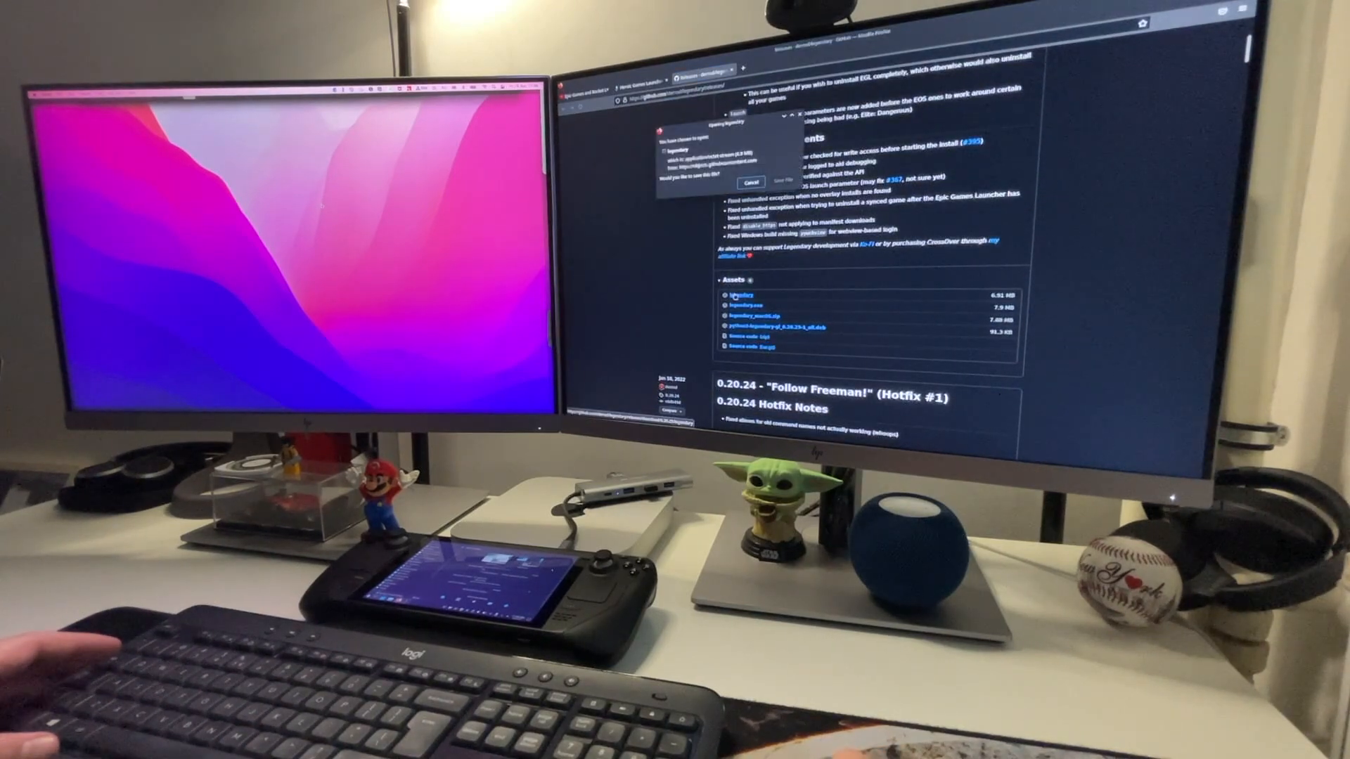
- Save the legendary release asset from GitHub in Firefox
left_click(751, 181)
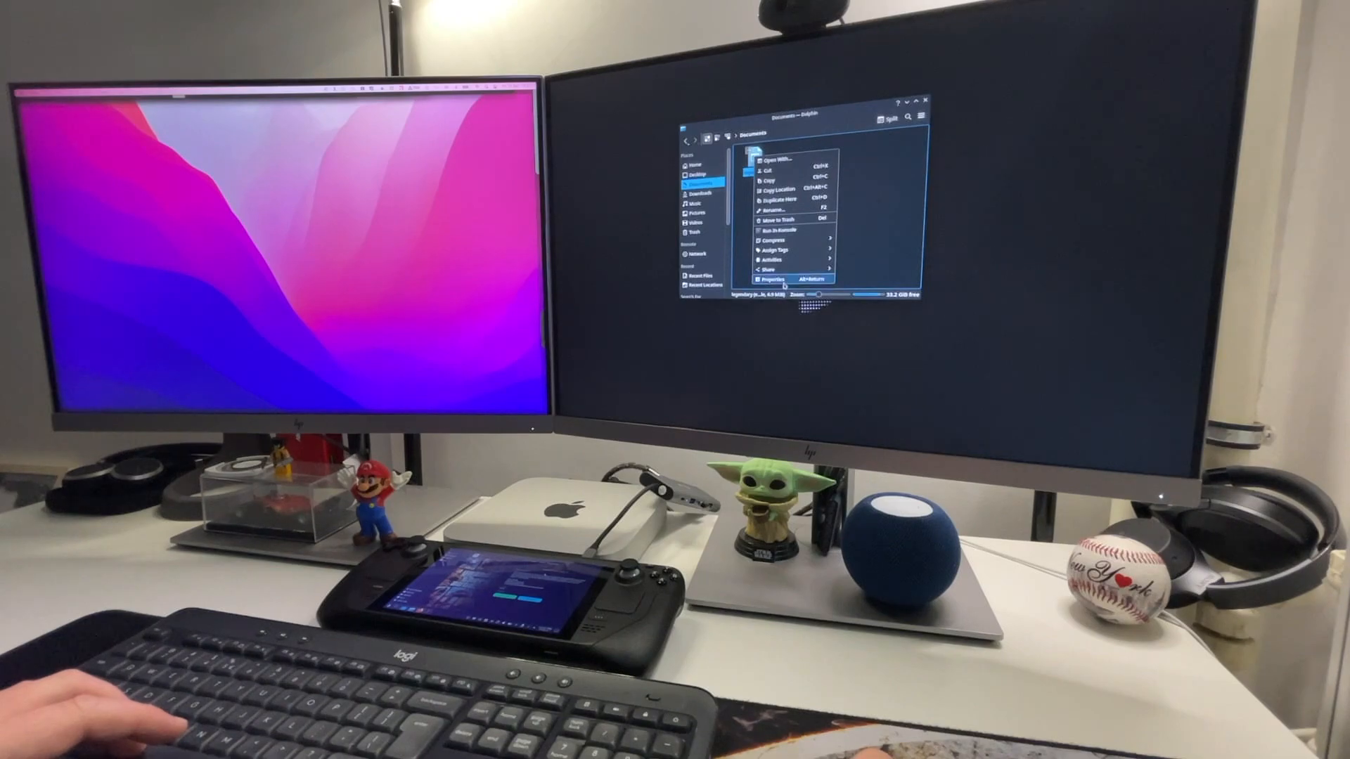
- Mark Documents/legendary as executable in its Properties permissions
left_click(765, 280)
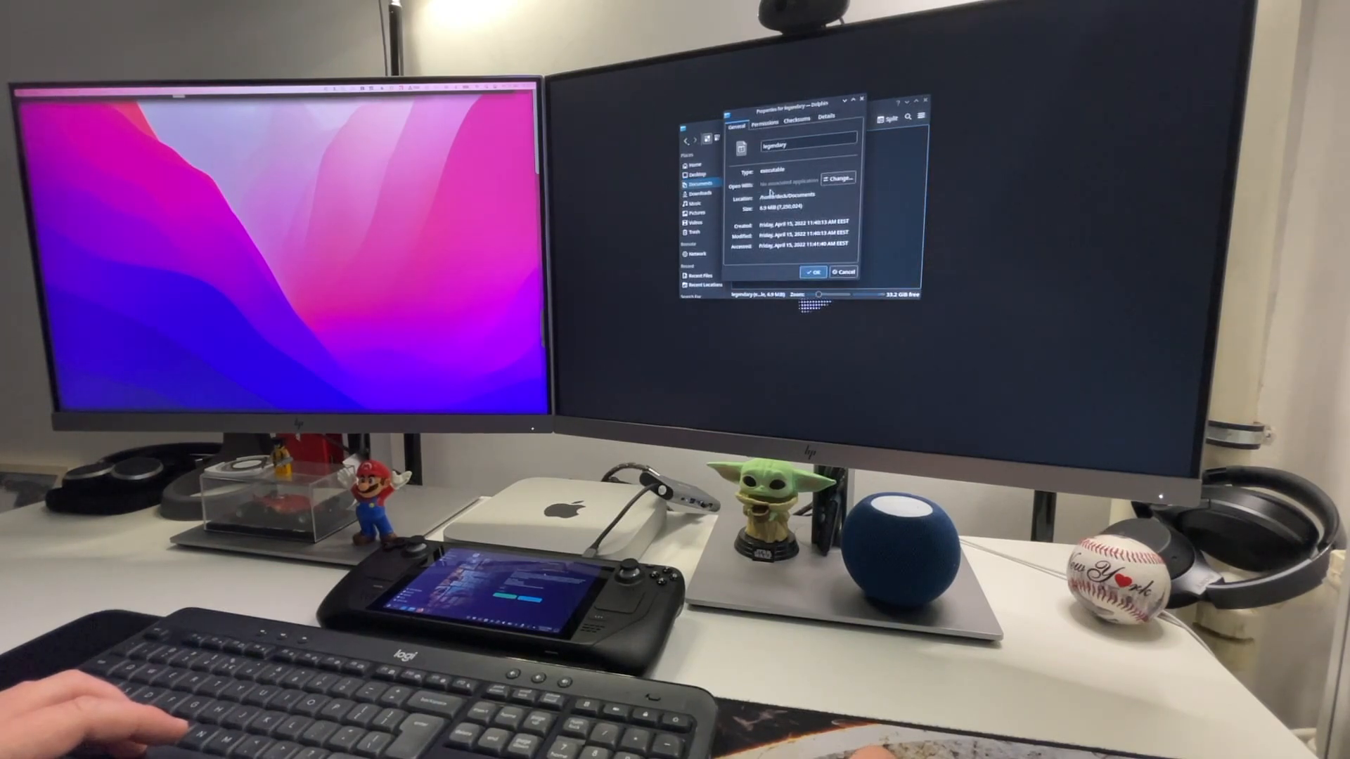
left_click(774, 120)
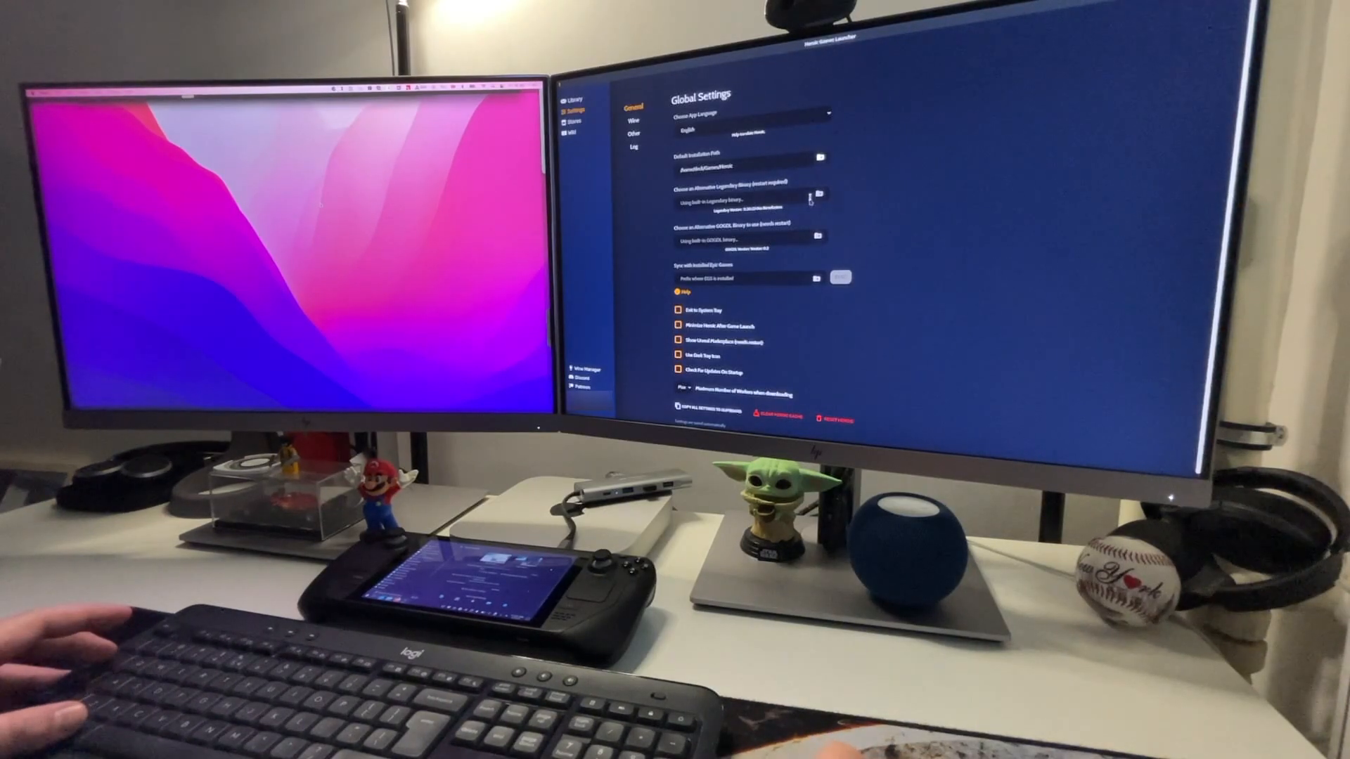
- Set Documents/legendary as Heroic's alternative Legendary binary
left_click(820, 197)
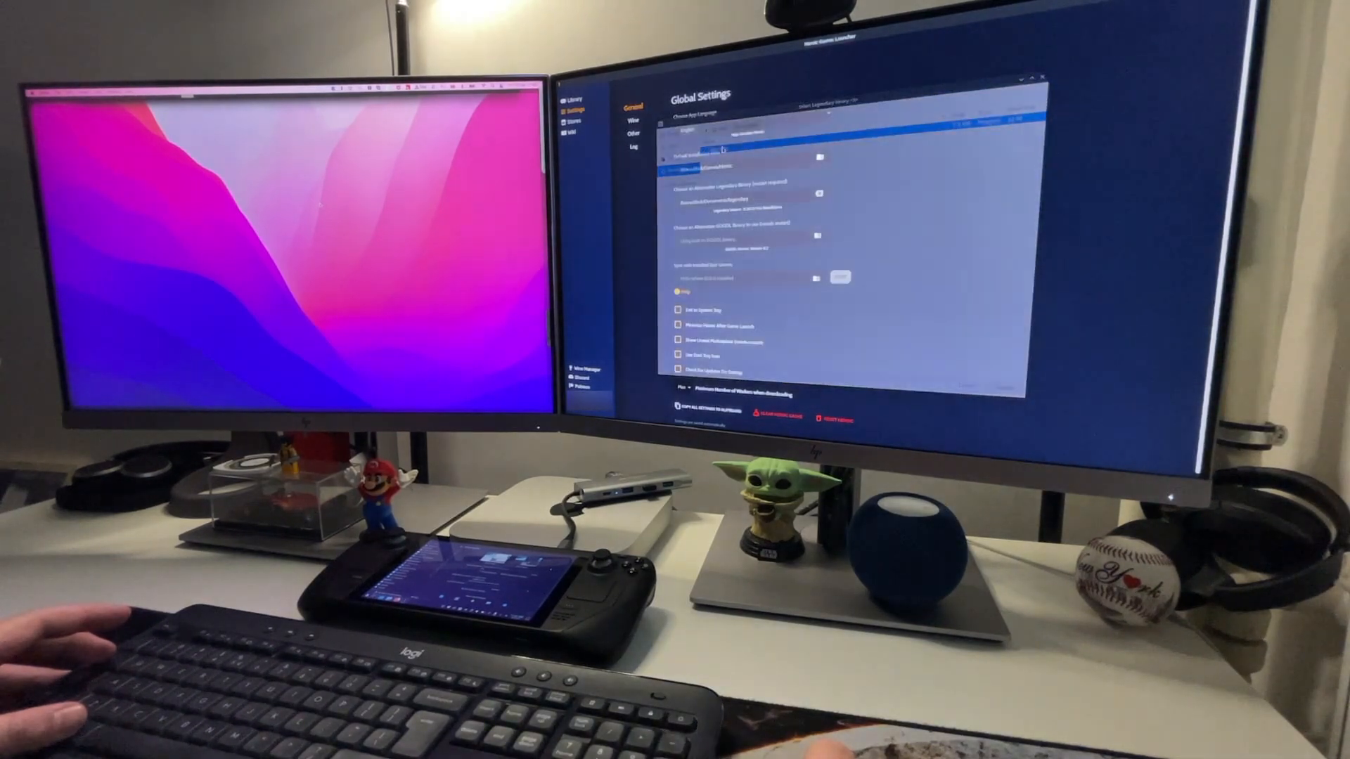
left_click(572, 100)
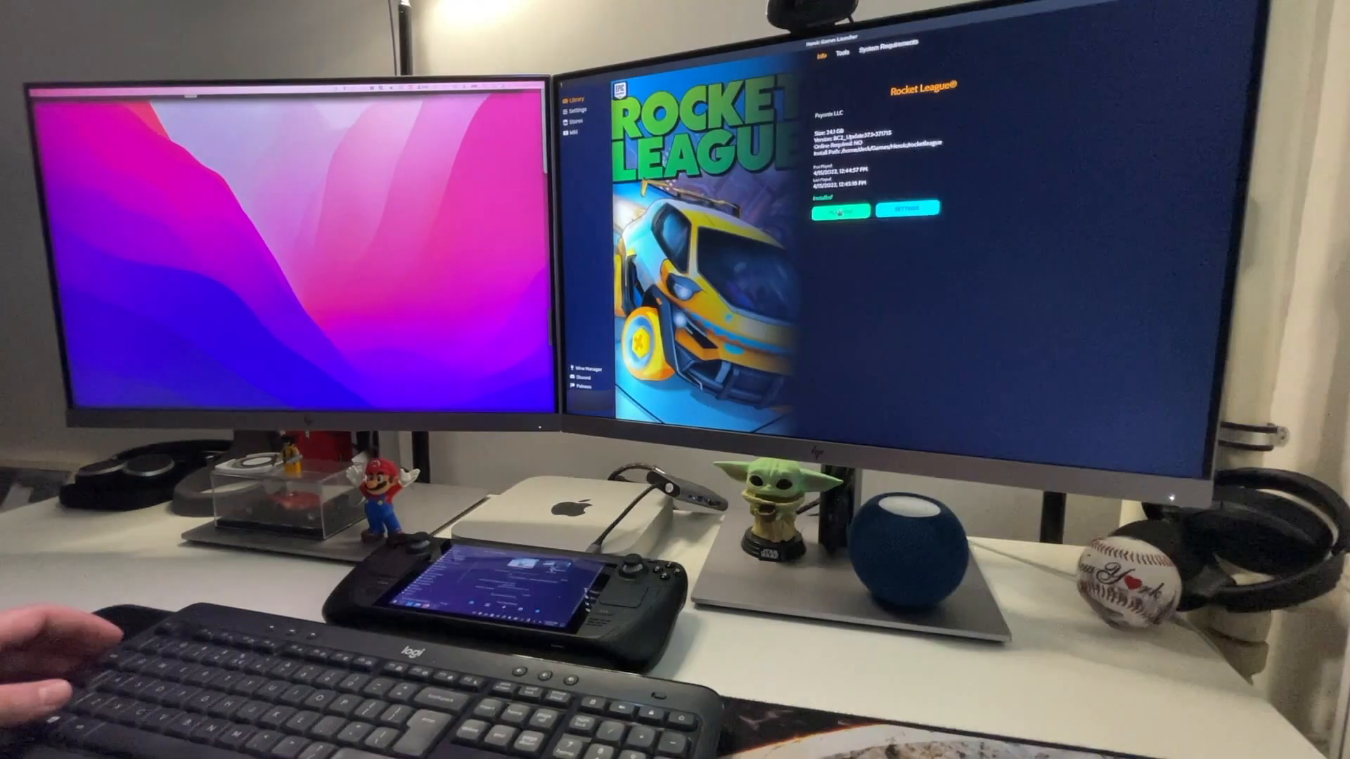
- Install Rocket League and launch the HeroicBashLauncher file from its folder
left_click(839, 211)
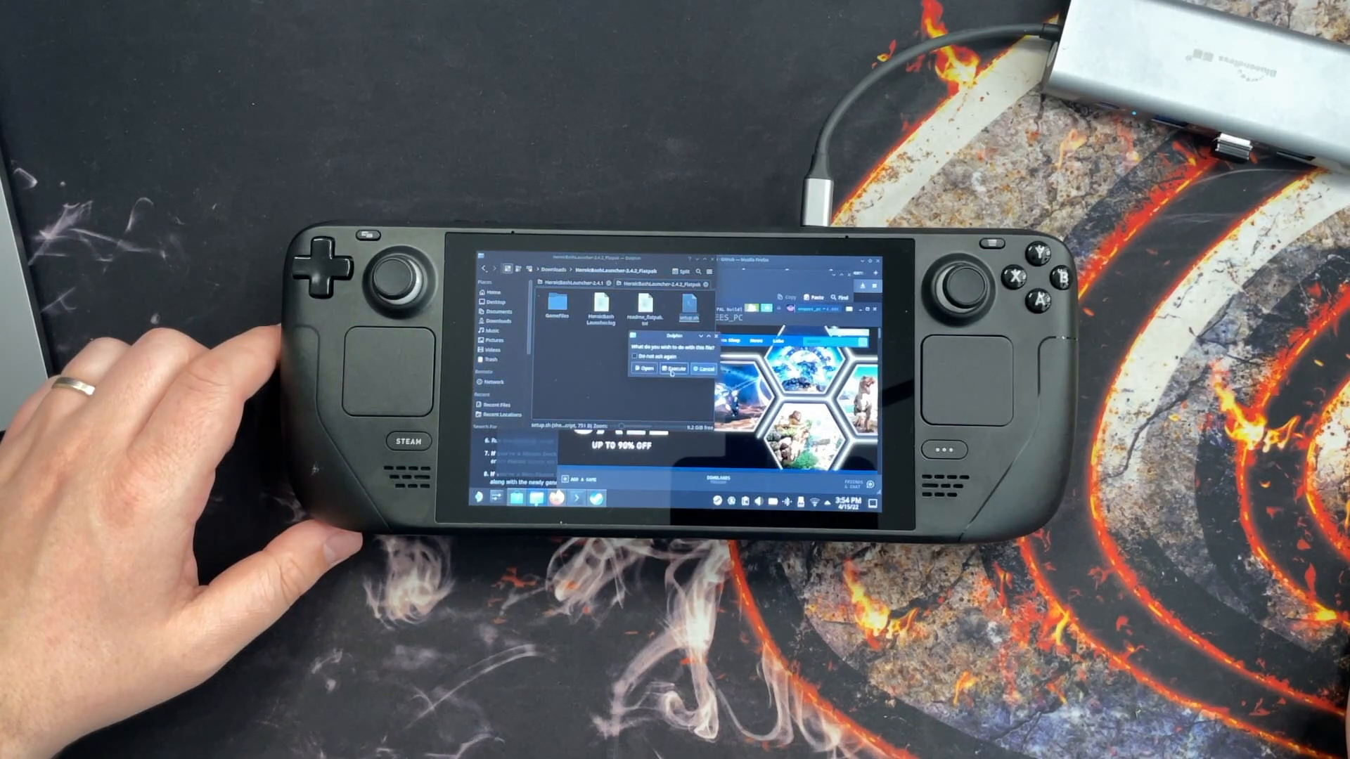
- Execute HeroicBashLauncher and open GameFiles to check scripts like RocketLeague_Heroic.sh
left_click(671, 368)
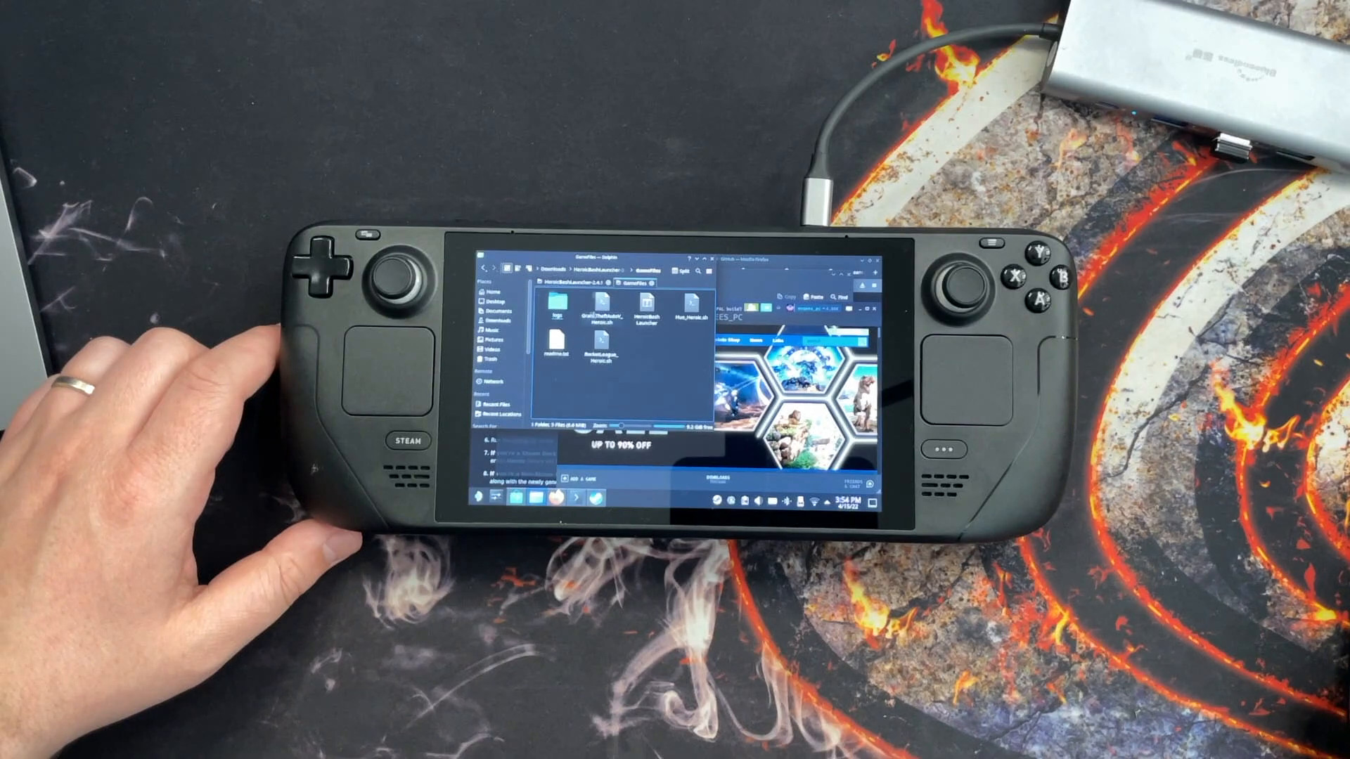
left_click(590, 307)
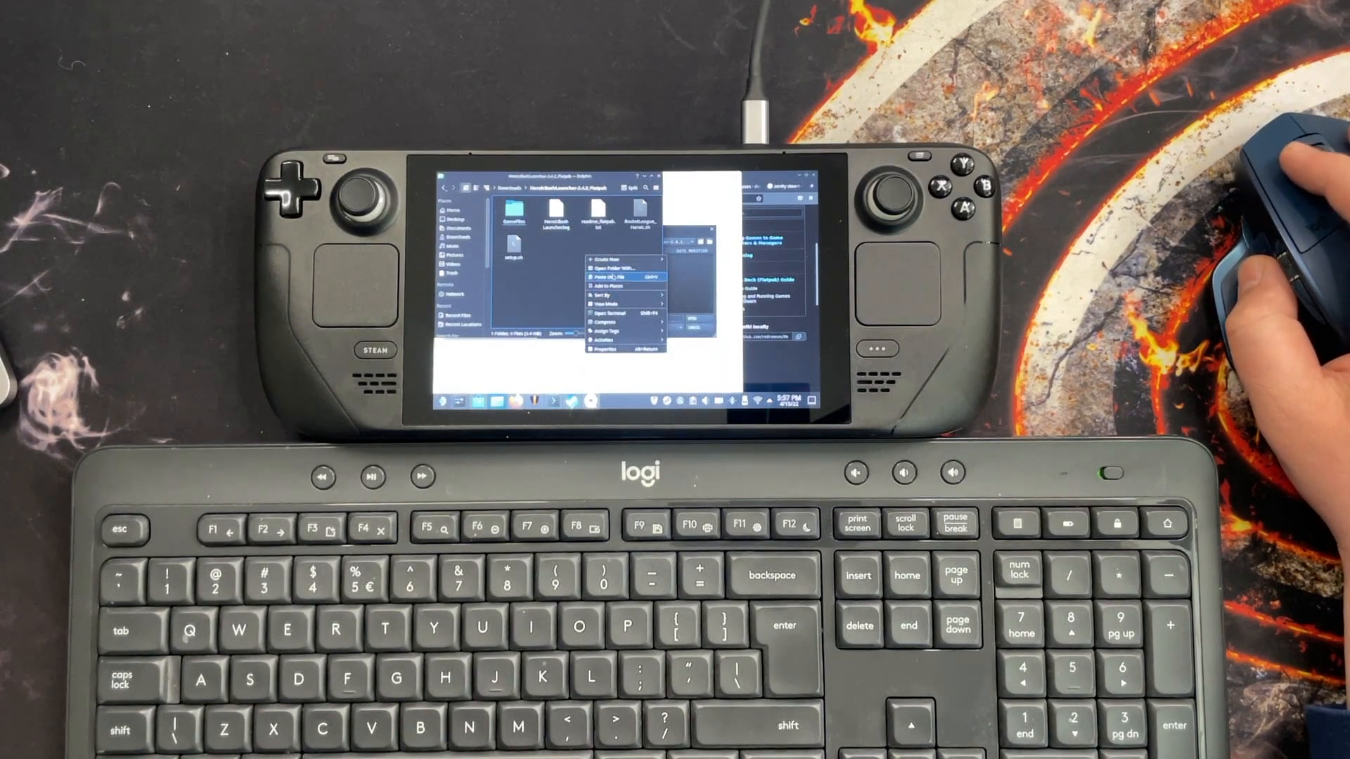
- Browse to GameFiles and select RocketLeague_Heroic.sh as a non-Steam game
left_click(613, 278)
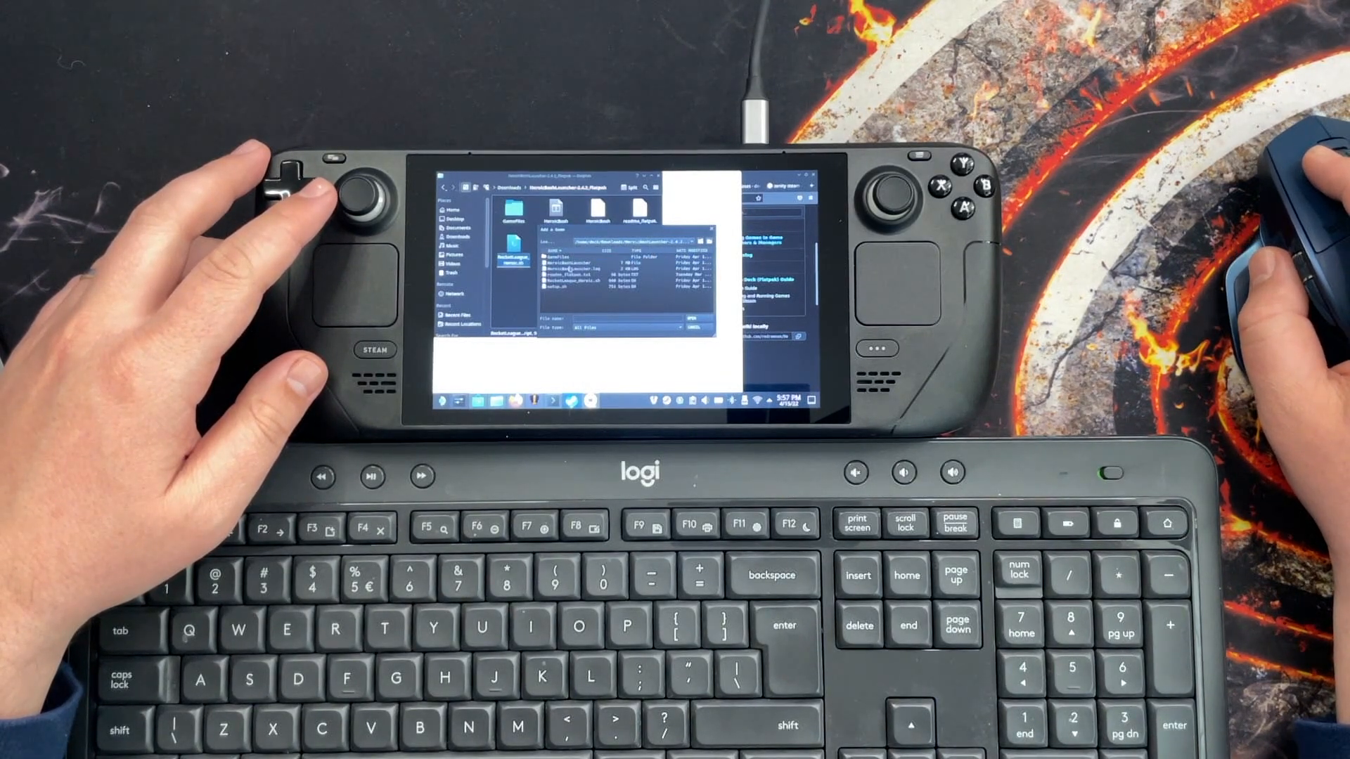
left_click(603, 280)
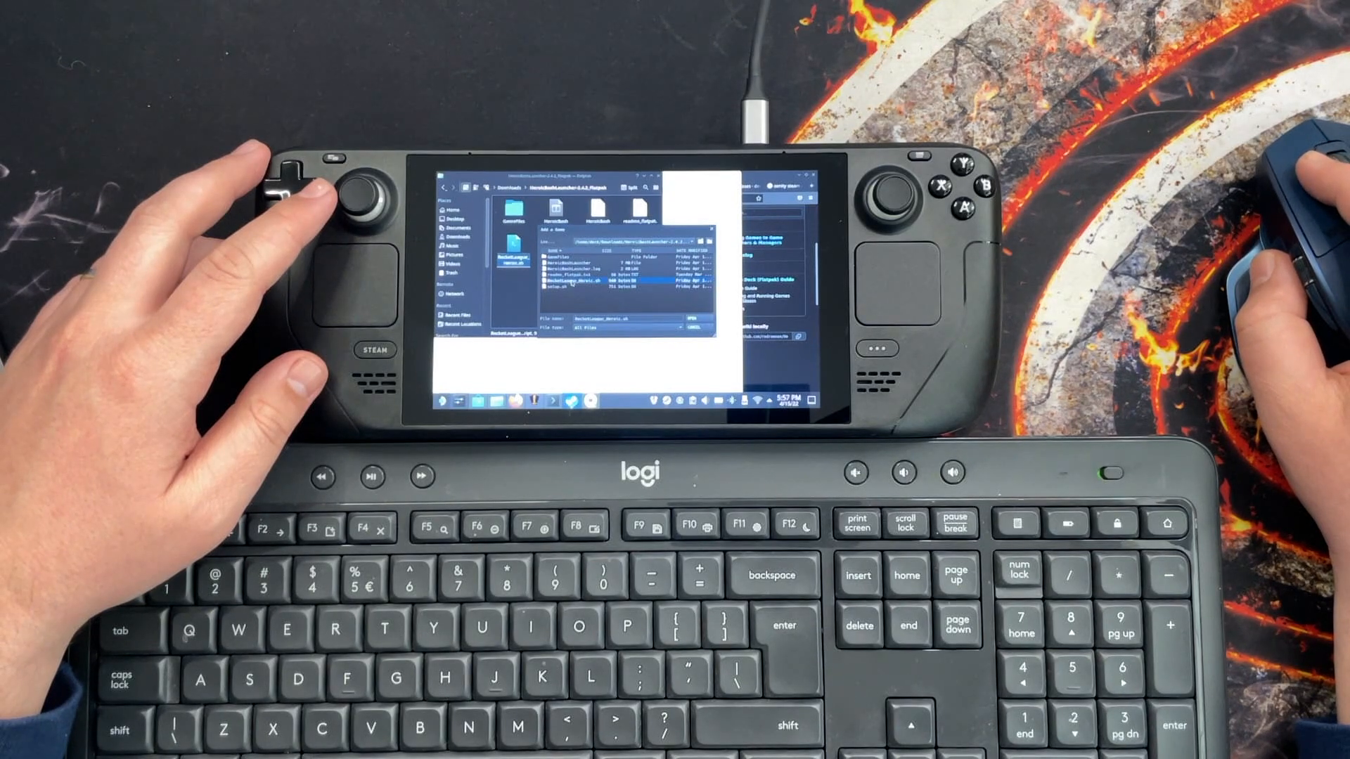